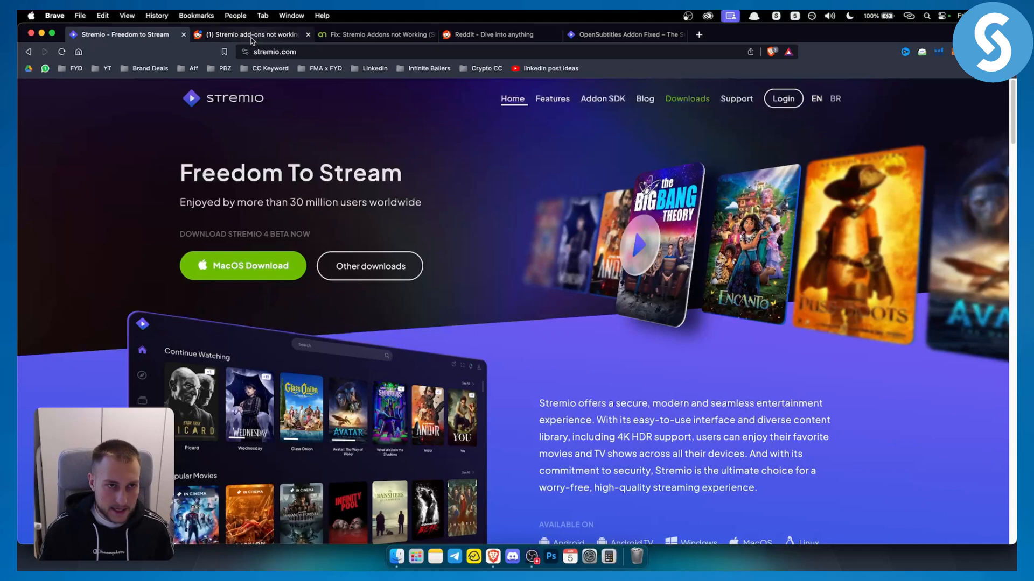
Open the top comment's torrentio.strem.fun/configure link in a new tab, view it, and return to Reddit
{"action": "left_click", "coordinate": [251, 35]}
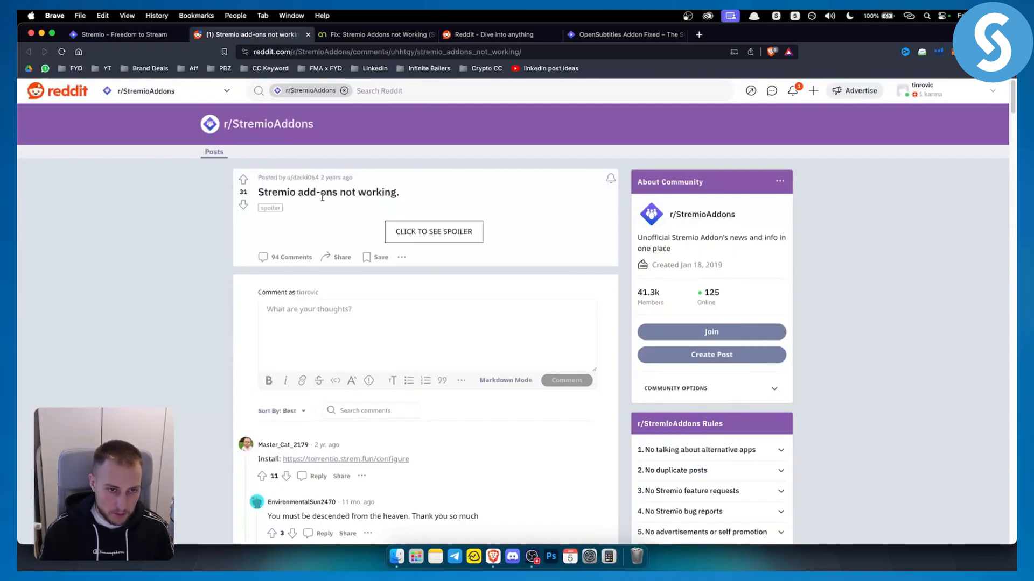
{"action": "scroll", "scroll_direction": "down", "scroll_amount": 3}
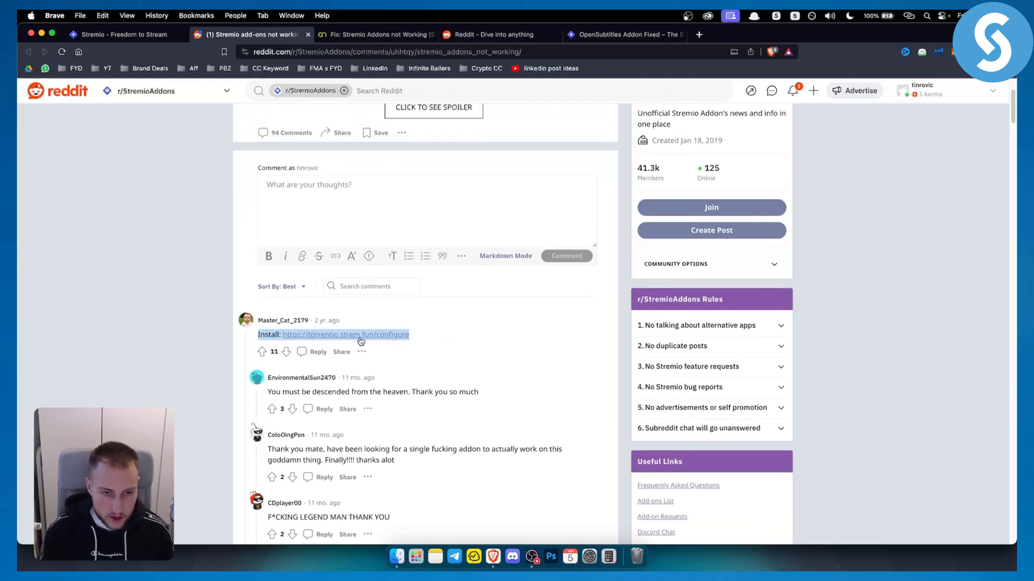
{"action": "left_click", "coordinate": [346, 335]}
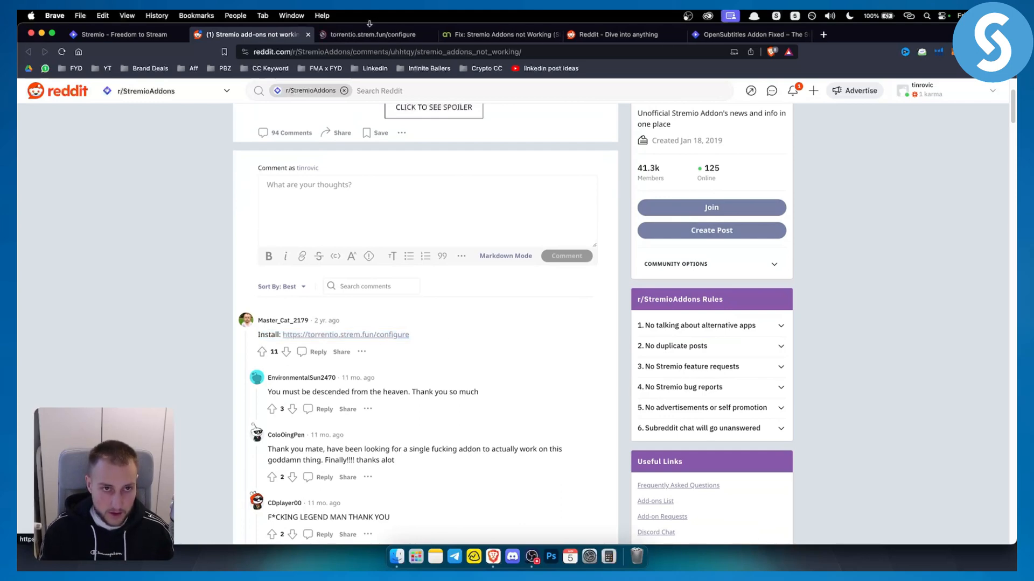
{"action": "left_click", "coordinate": [373, 34]}
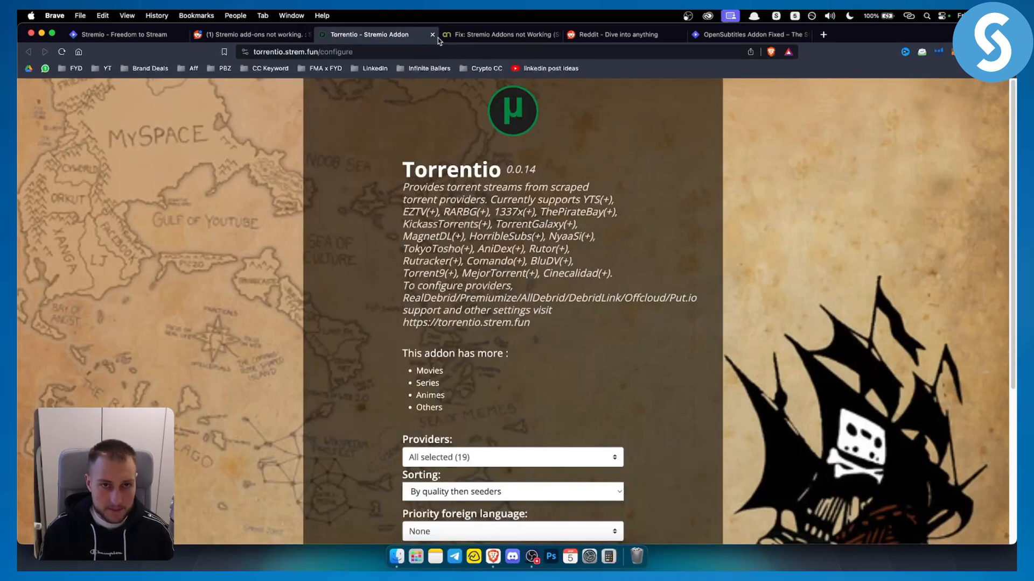
{"action": "left_click", "coordinate": [432, 35]}
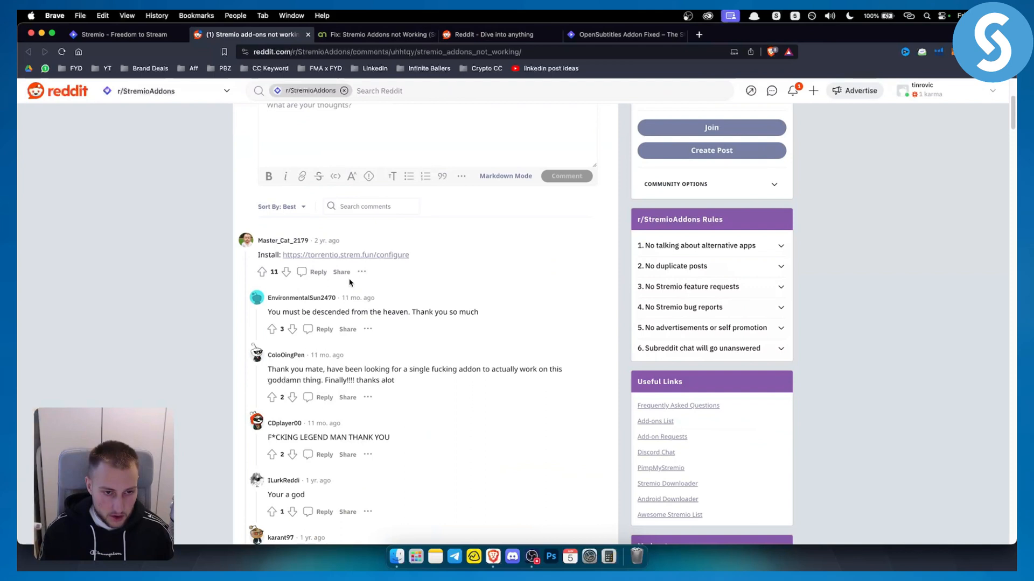
Scroll down through the replies in the Reddit thread
{"action": "scroll", "scroll_direction": "down", "scroll_amount": 3}
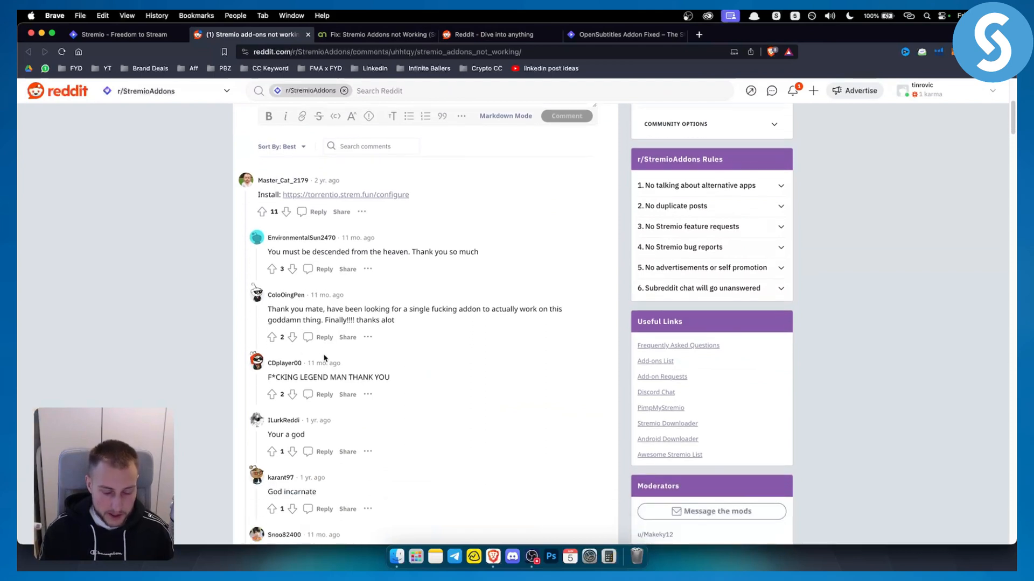
{"action": "scroll", "scroll_direction": "down", "scroll_amount": 3}
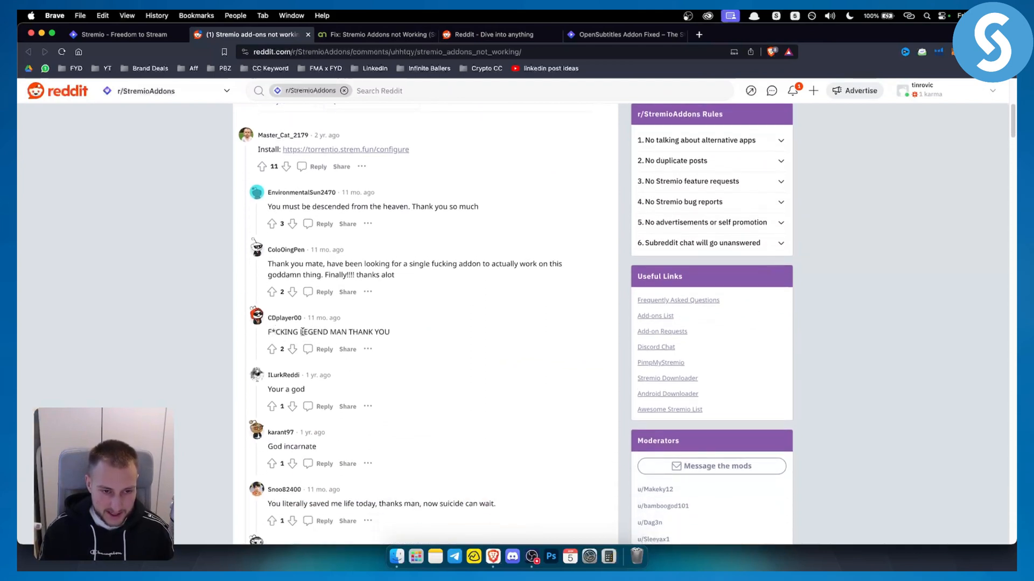
{"action": "scroll", "scroll_direction": "down", "scroll_amount": 3}
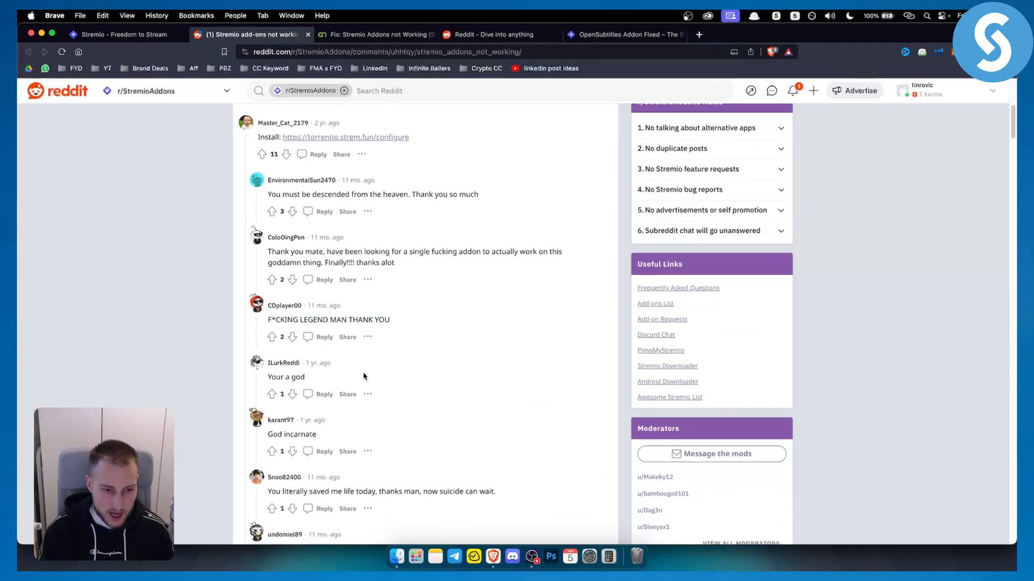
{"action": "scroll", "scroll_direction": "down", "scroll_amount": 3}
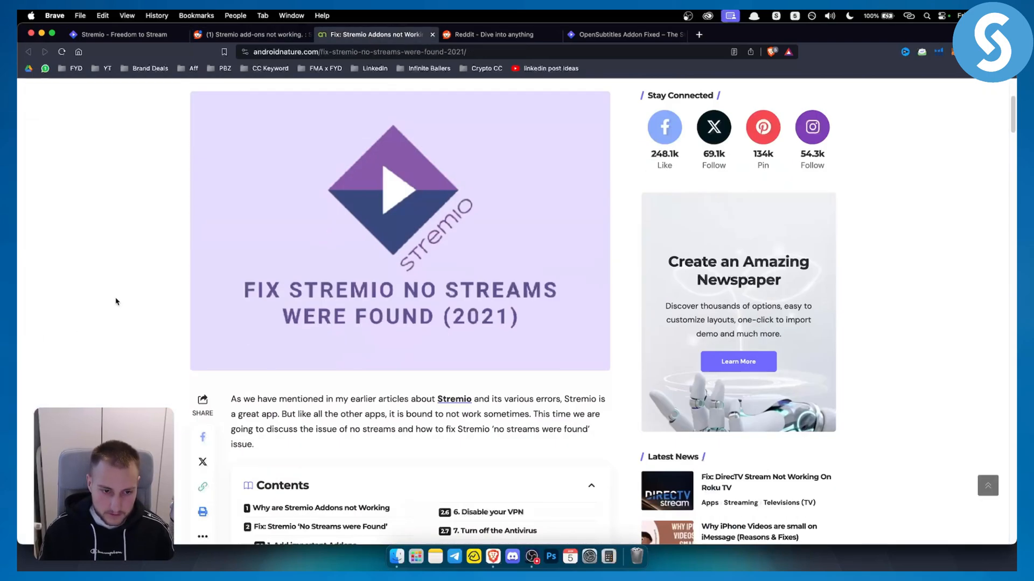
Scroll the AndroidNature guide to 'Why are Stremio Addons not Working', then go to the stremio.com tab
{"action": "scroll", "scroll_direction": "down", "scroll_amount": 3}
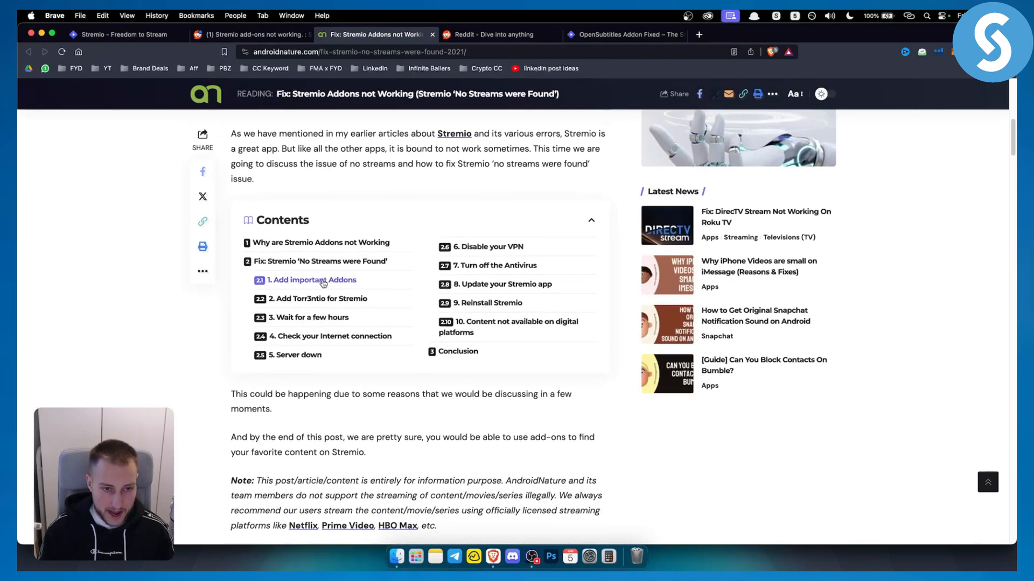
{"action": "mouse_move", "coordinate": [318, 299]}
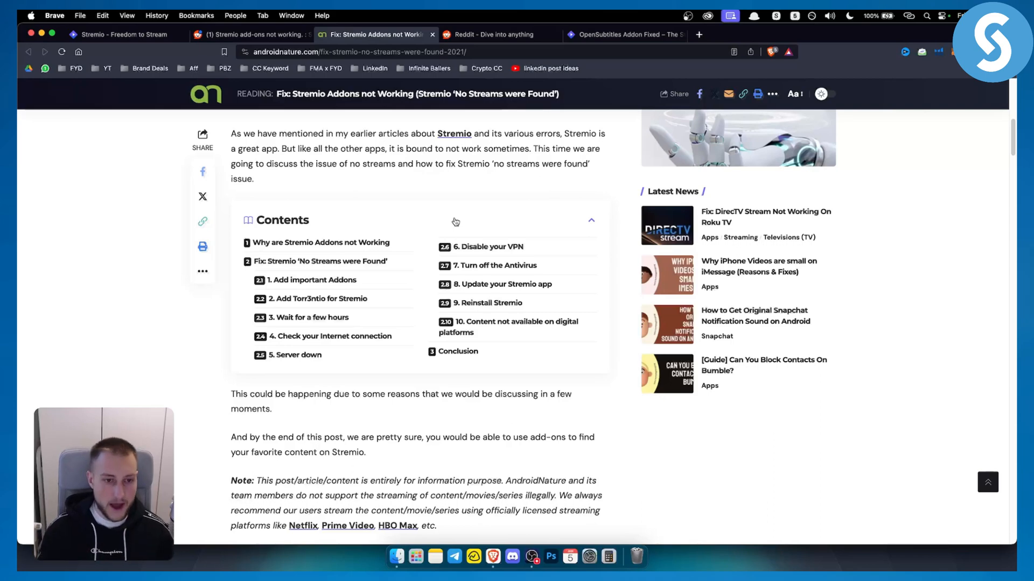
{"action": "mouse_move", "coordinate": [317, 299]}
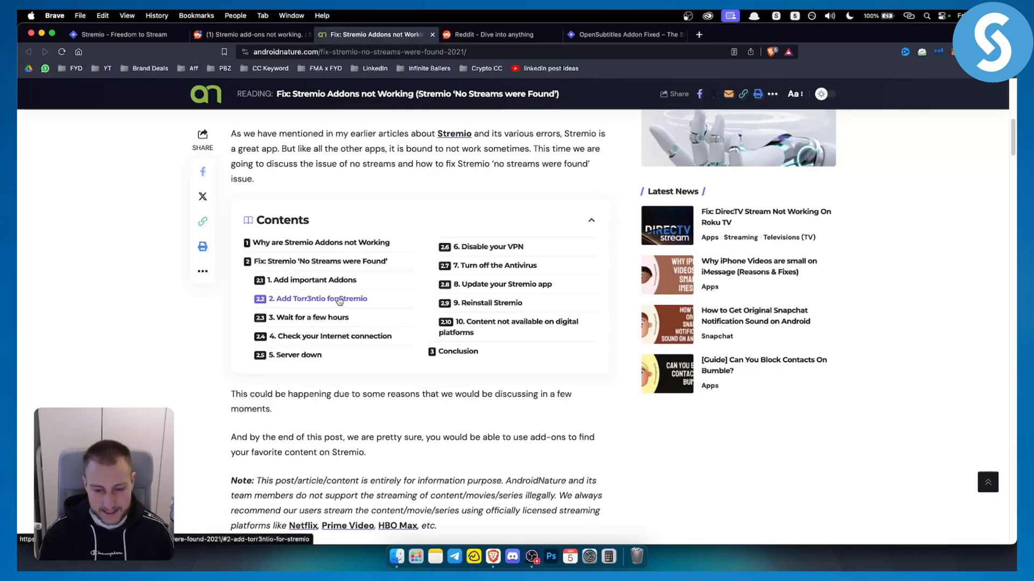
{"action": "scroll", "scroll_direction": "down", "scroll_amount": 3}
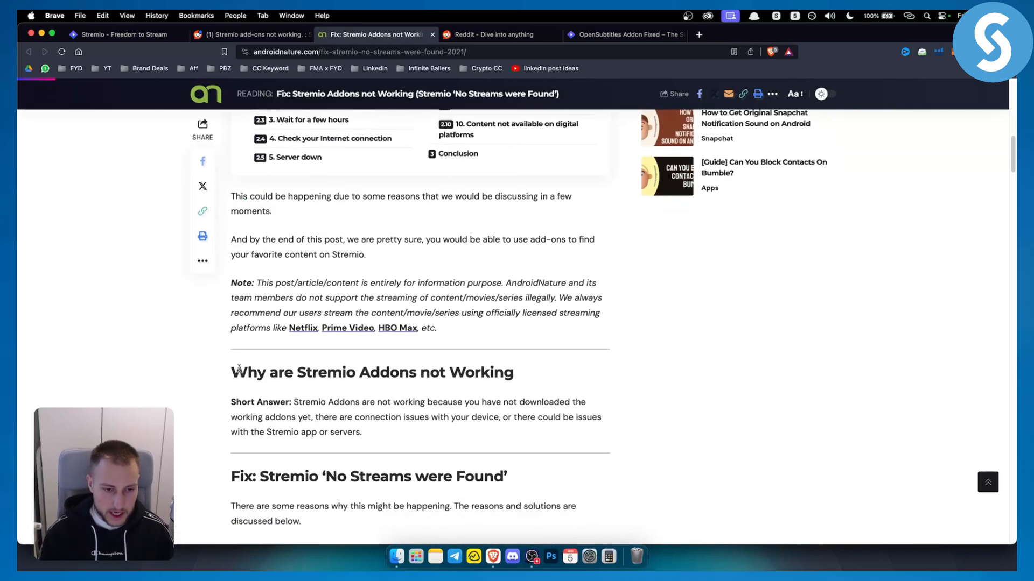
{"action": "left_click", "coordinate": [119, 35]}
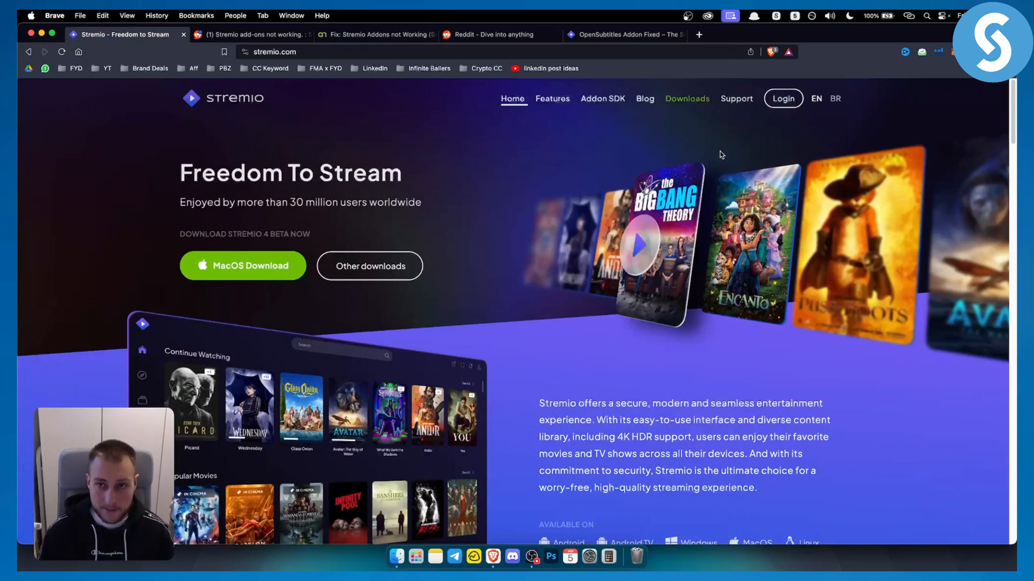
Open stremio.zendesk.com and scroll its home page to the topic categories and promoted articles
{"action": "left_click", "coordinate": [698, 35]}
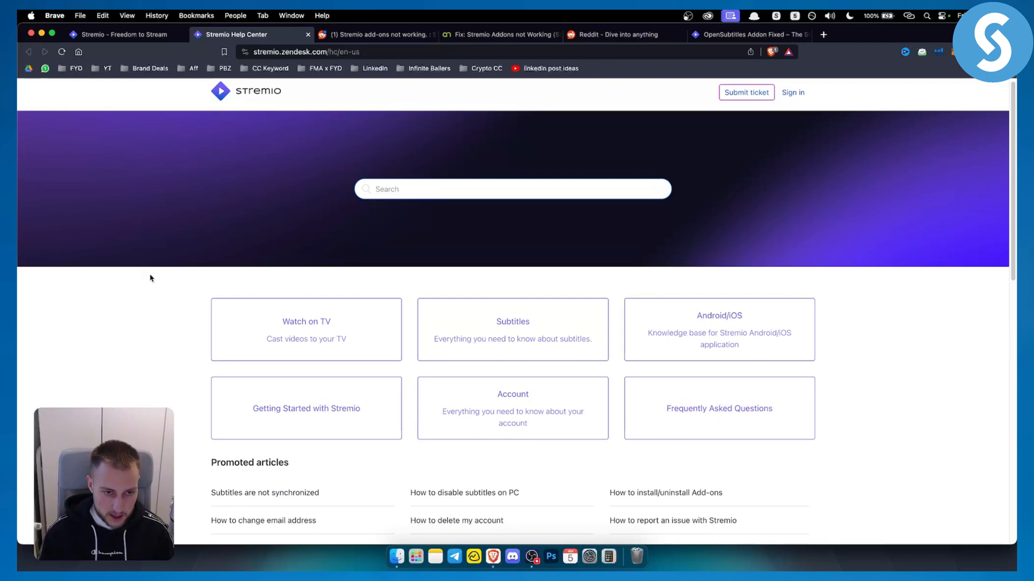
{"action": "scroll", "scroll_direction": "down", "scroll_amount": 3}
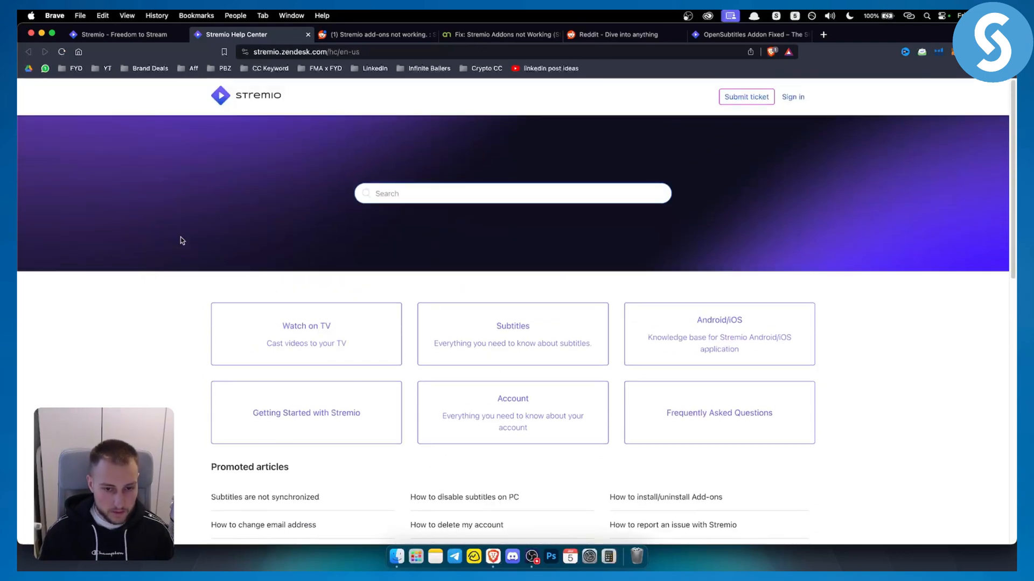